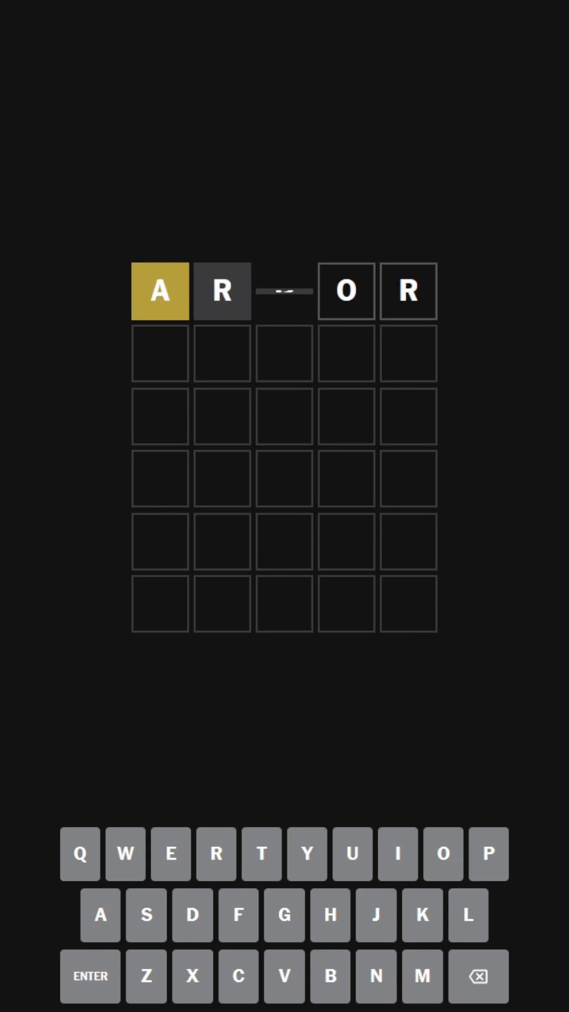
# - Enter ARDOR then CHASE as the first two guesses, revealing A as present but misplaced
pyautogui.click(192, 915)
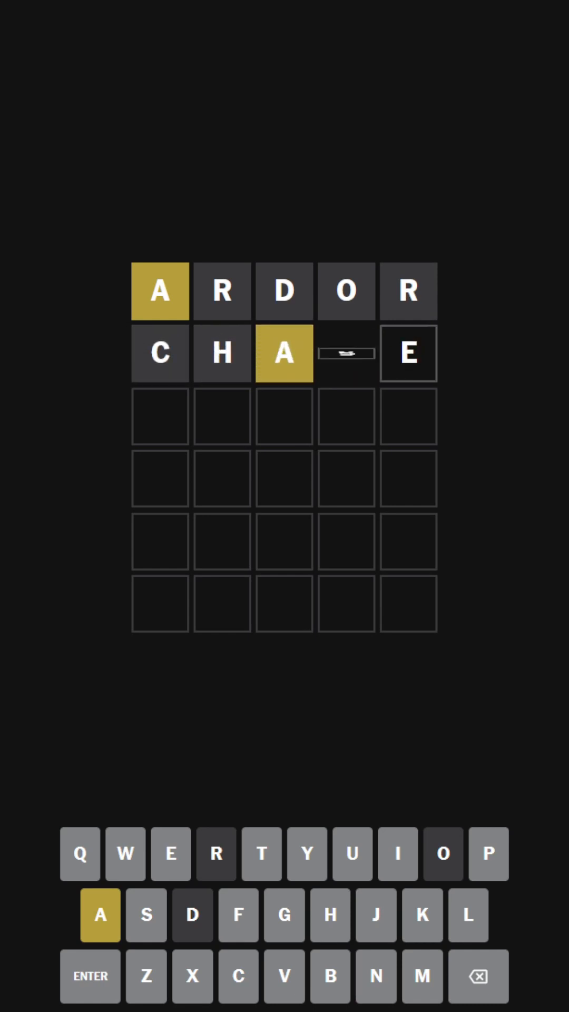
# - Submit LANKY as the third guess, fixing A and N, and type GAMUT into the fourth row
pyautogui.click(146, 915)
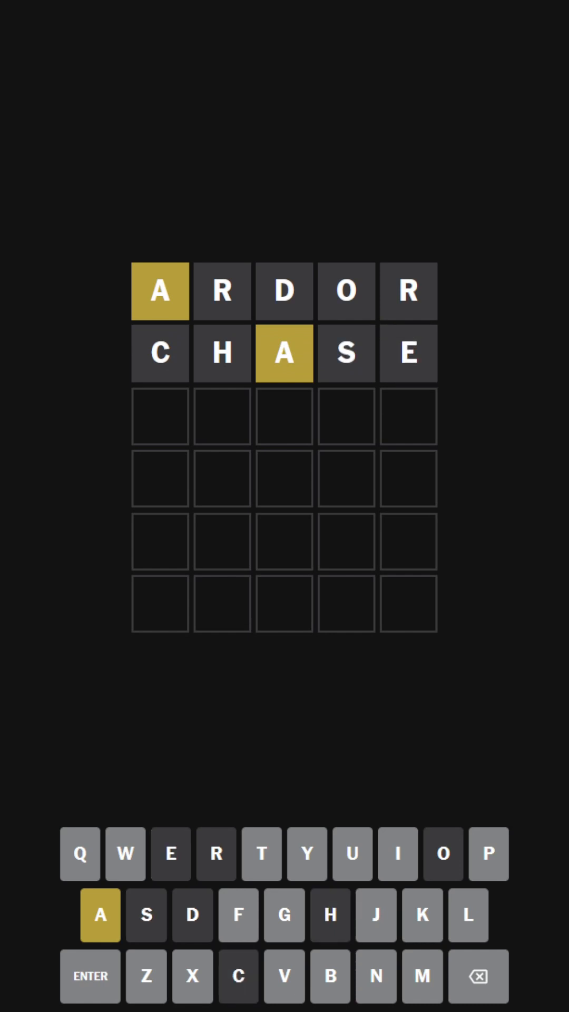
pyautogui.click(192, 975)
pyautogui.write('GAMUT')
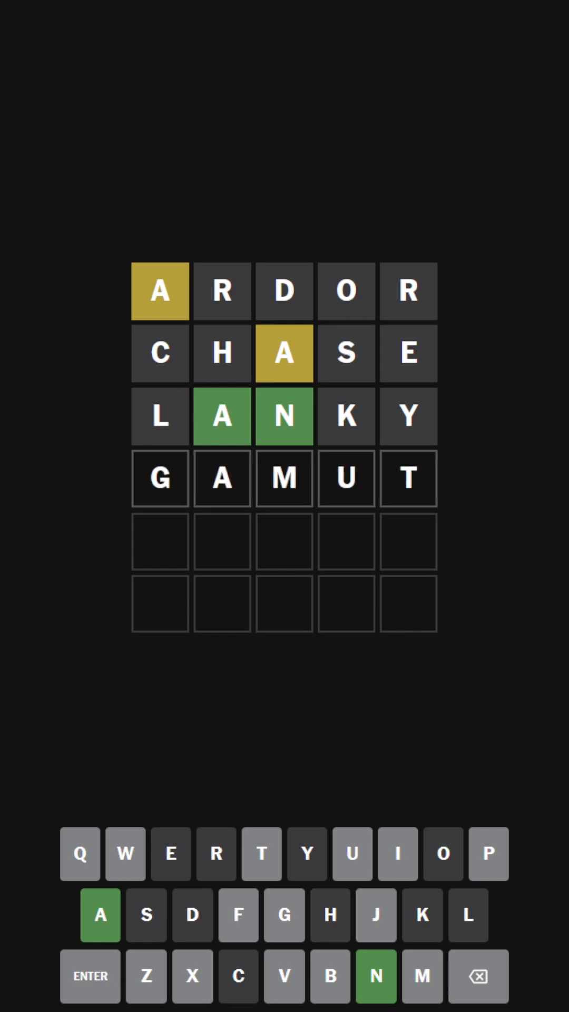
# - Backspace GAMUT, submit MANTA to turn M, A, N, A green, and type MANGA
pyautogui.click(471, 975)
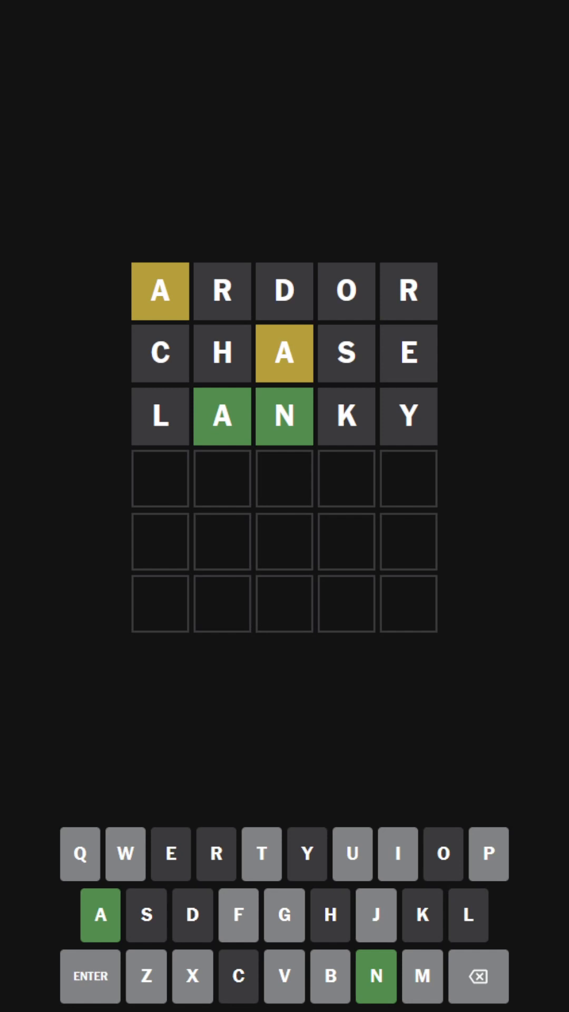
pyautogui.click(100, 914)
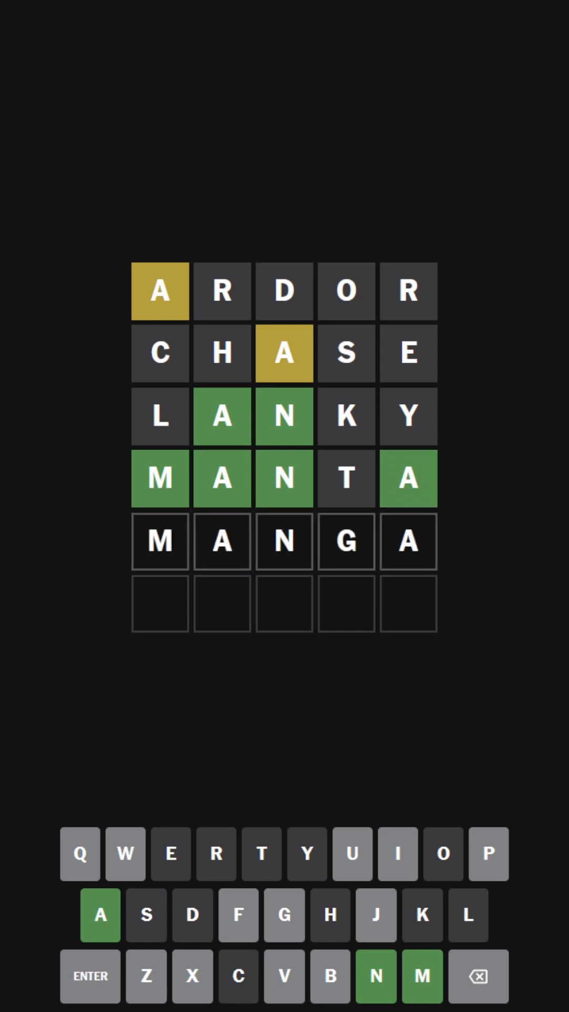
# - Submit MANGA as the fifth guess and enter the sixth and final word
pyautogui.click(90, 976)
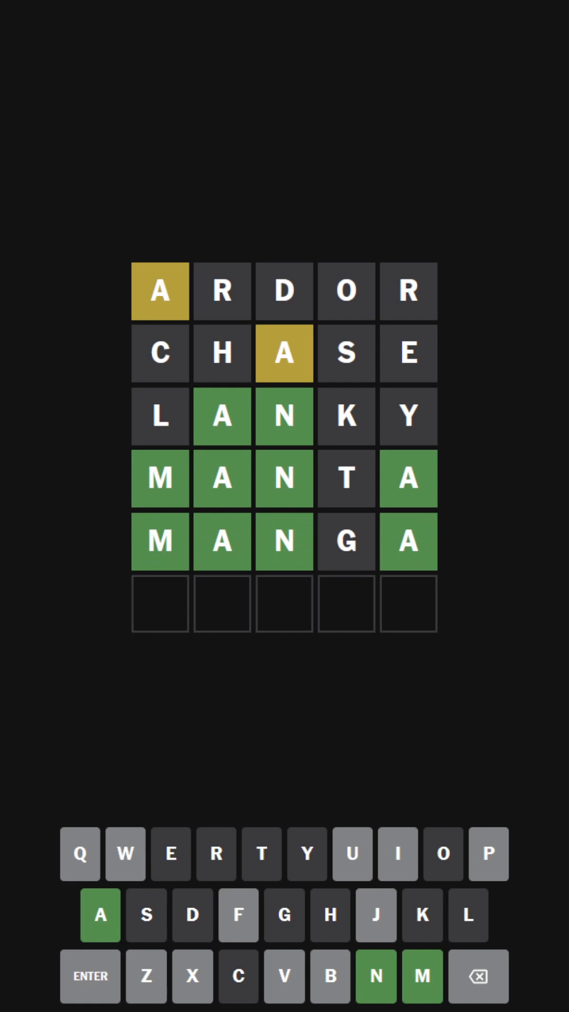
pyautogui.click(423, 976)
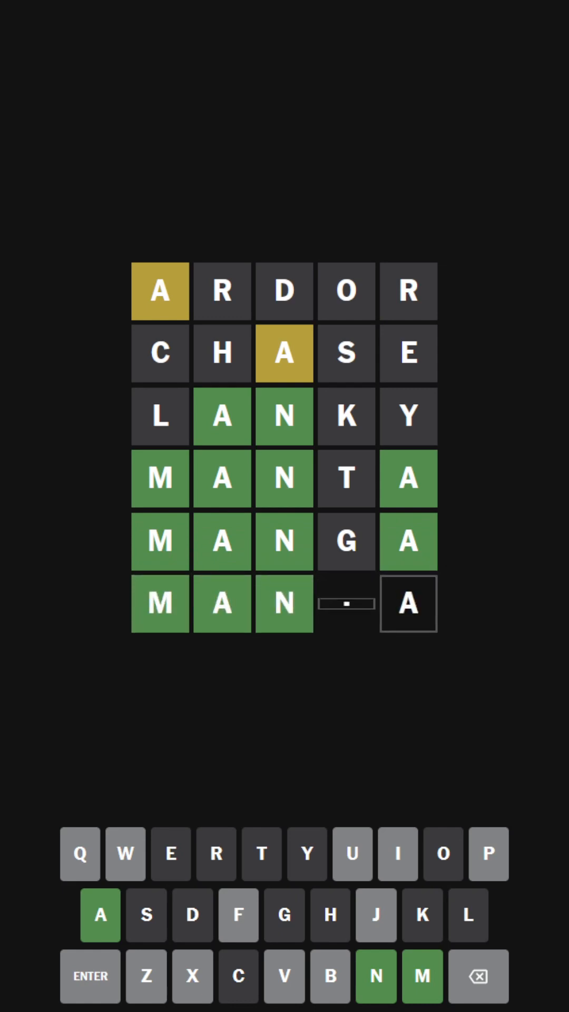
# - Win on the sixth guess and view Statistics: 619 played, 100% wins, 45 six-guess wins
pyautogui.click(399, 854)
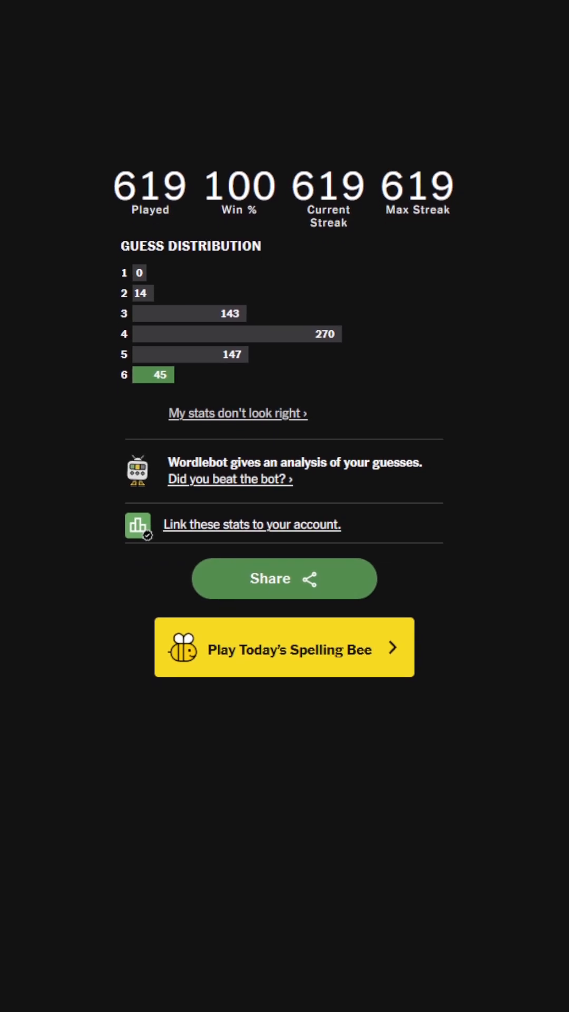
pyautogui.scroll(3)
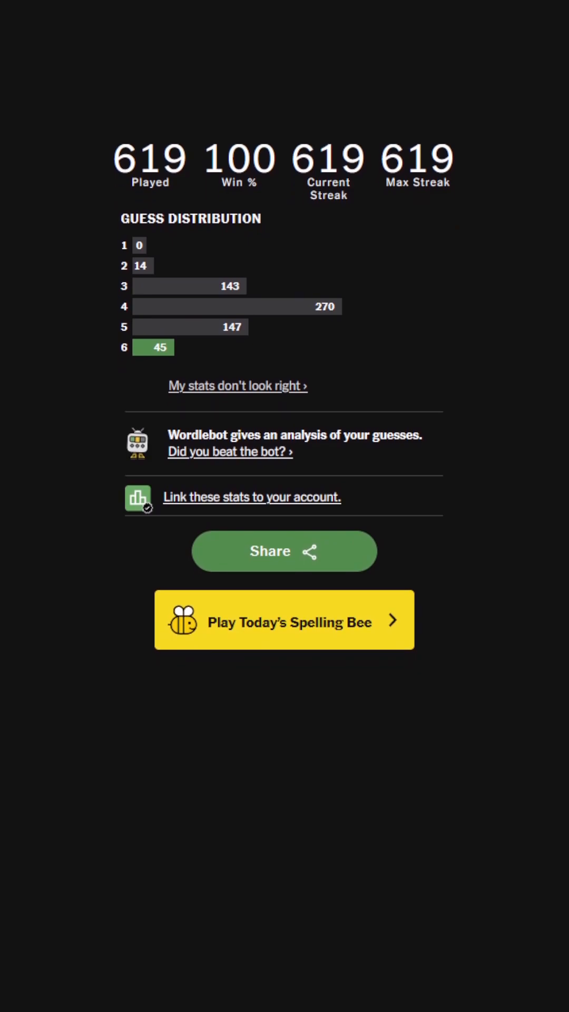